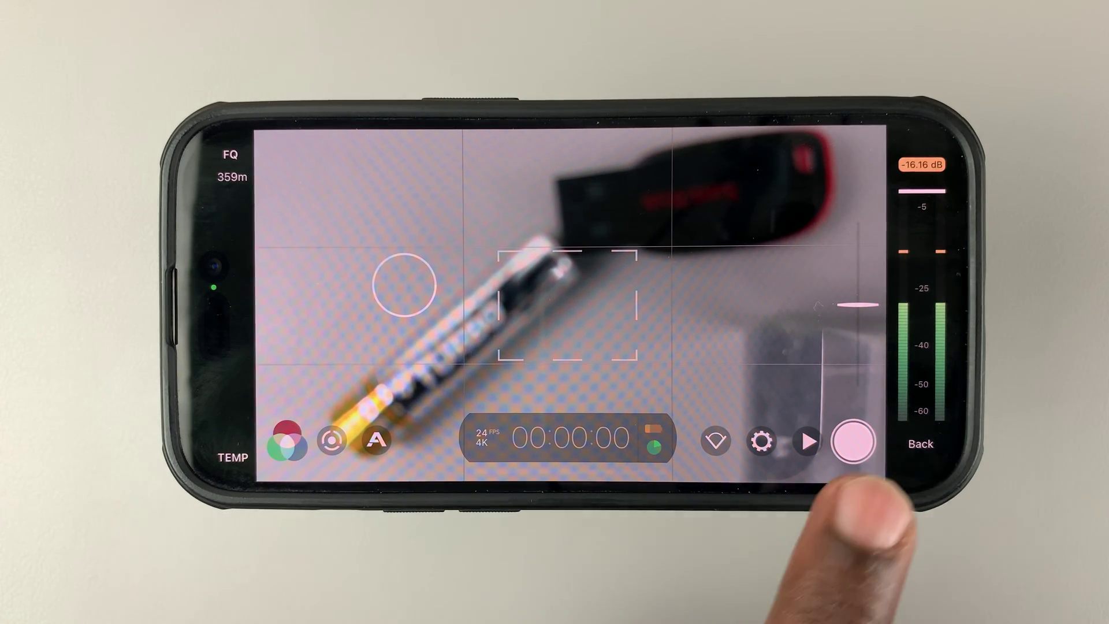
# Step: Bring up the settings categories (Resolution, FrameRate, Audio, Stabilization) over the camera view
pyautogui.click(851, 448)
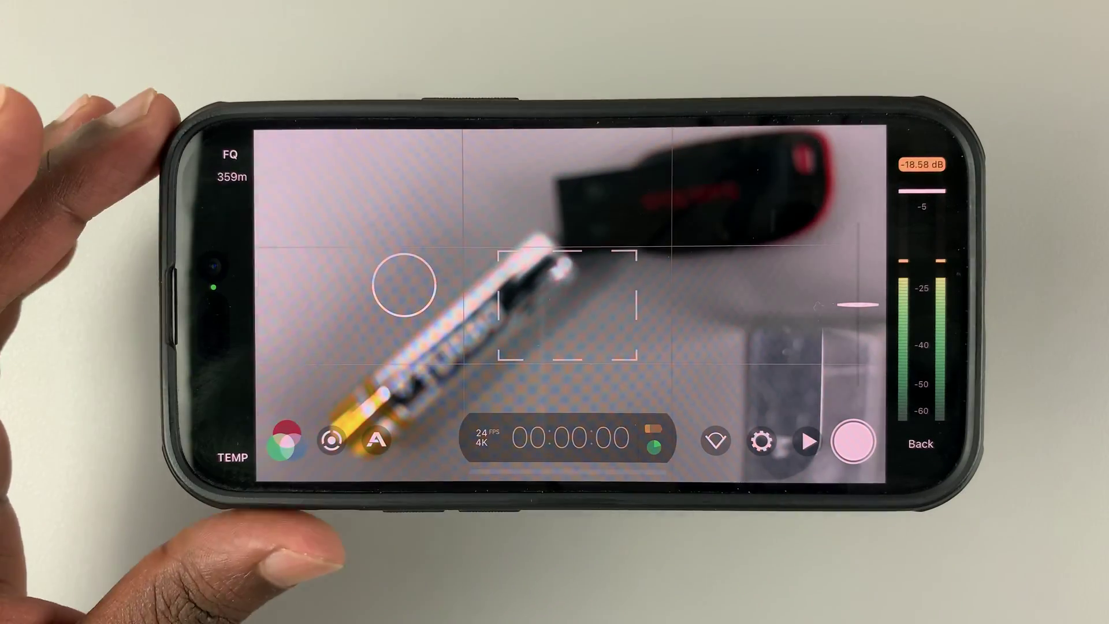
pyautogui.click(761, 443)
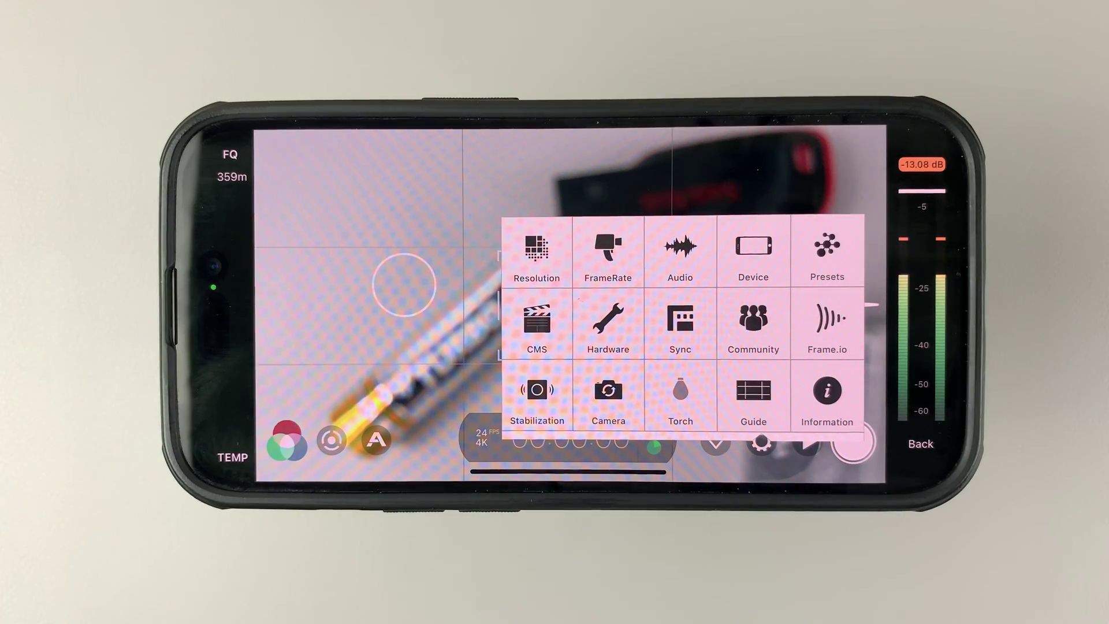